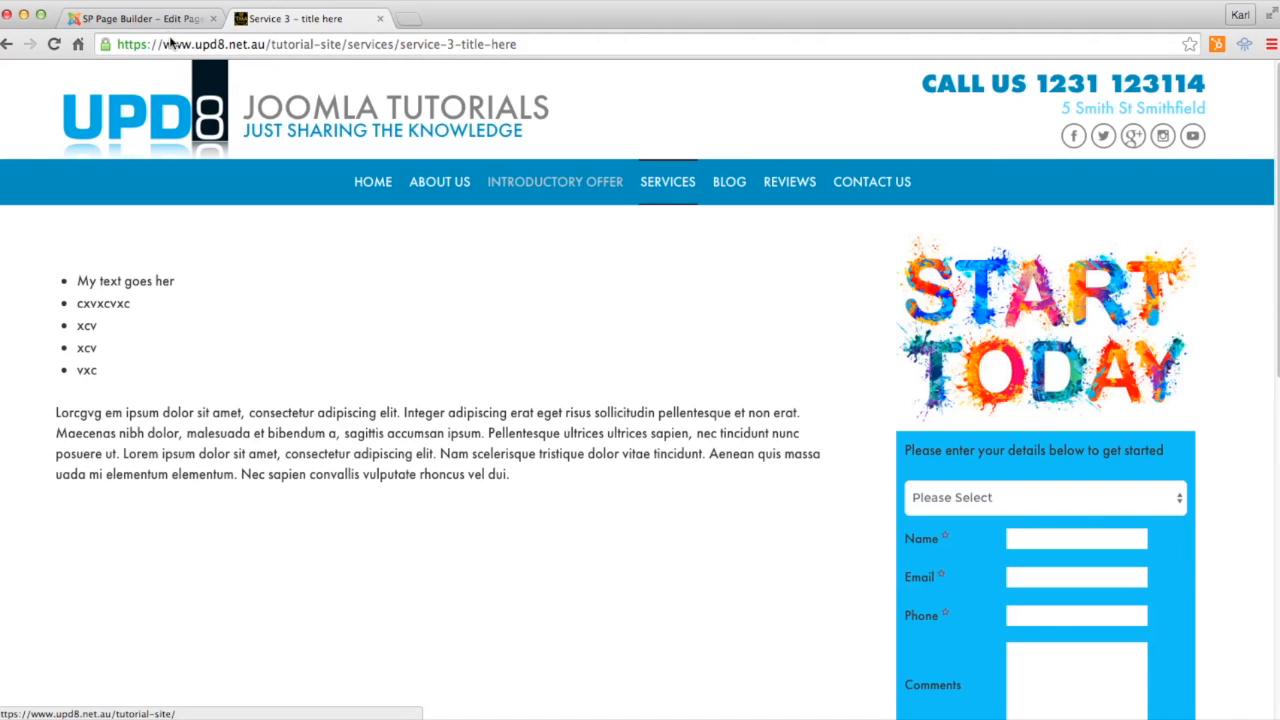
Return to the SP Page Builder editor for the Service 3 page
left_click(140, 18)
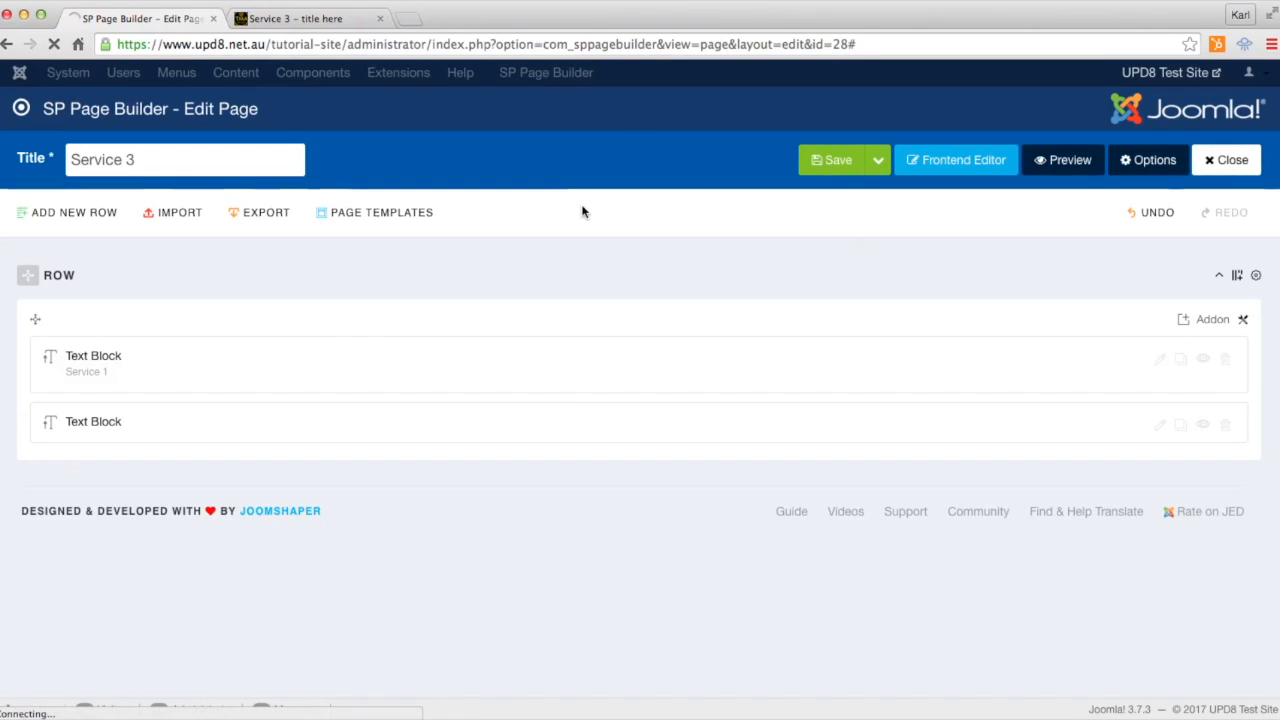
mouse_move(420, 136)
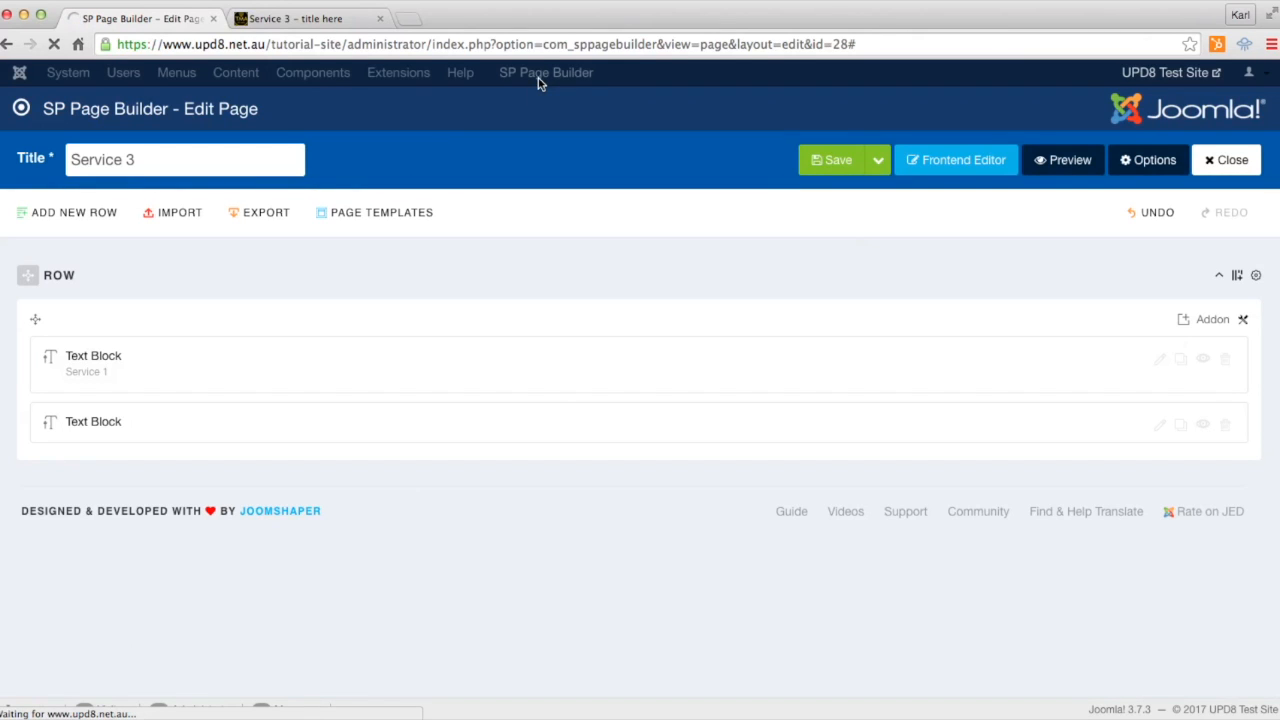
left_click(546, 72)
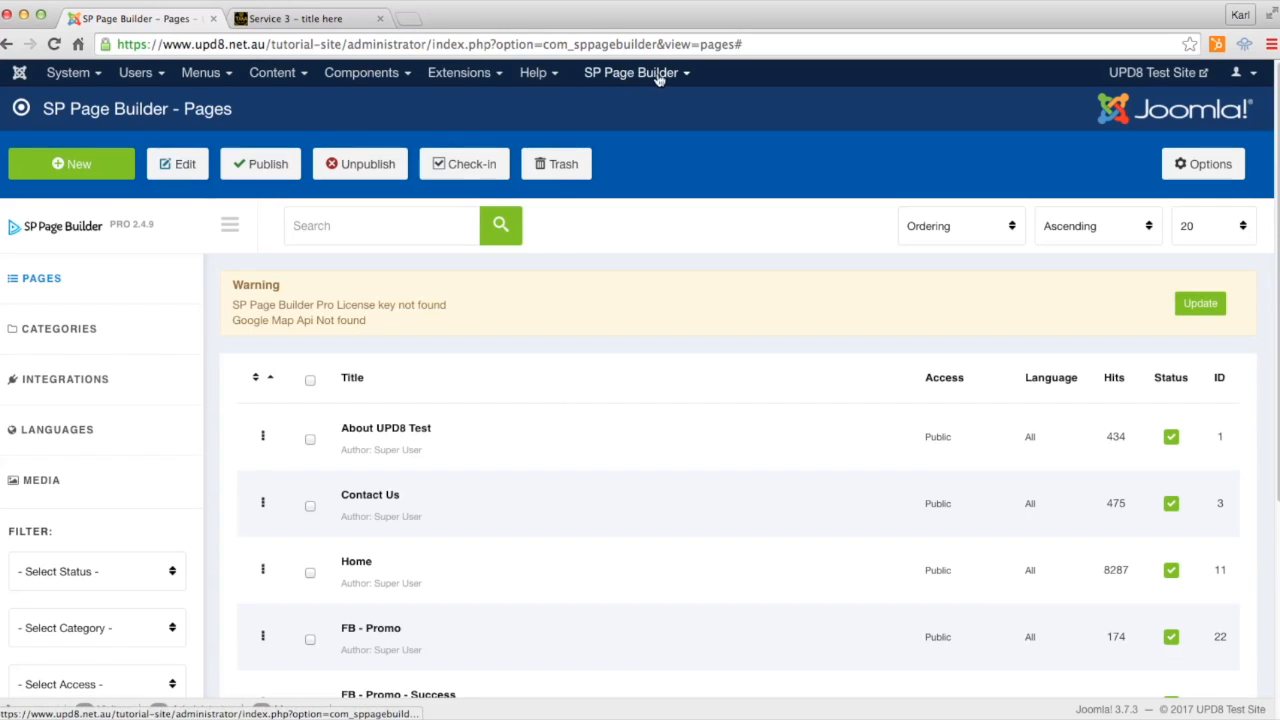
scroll("down", 3)
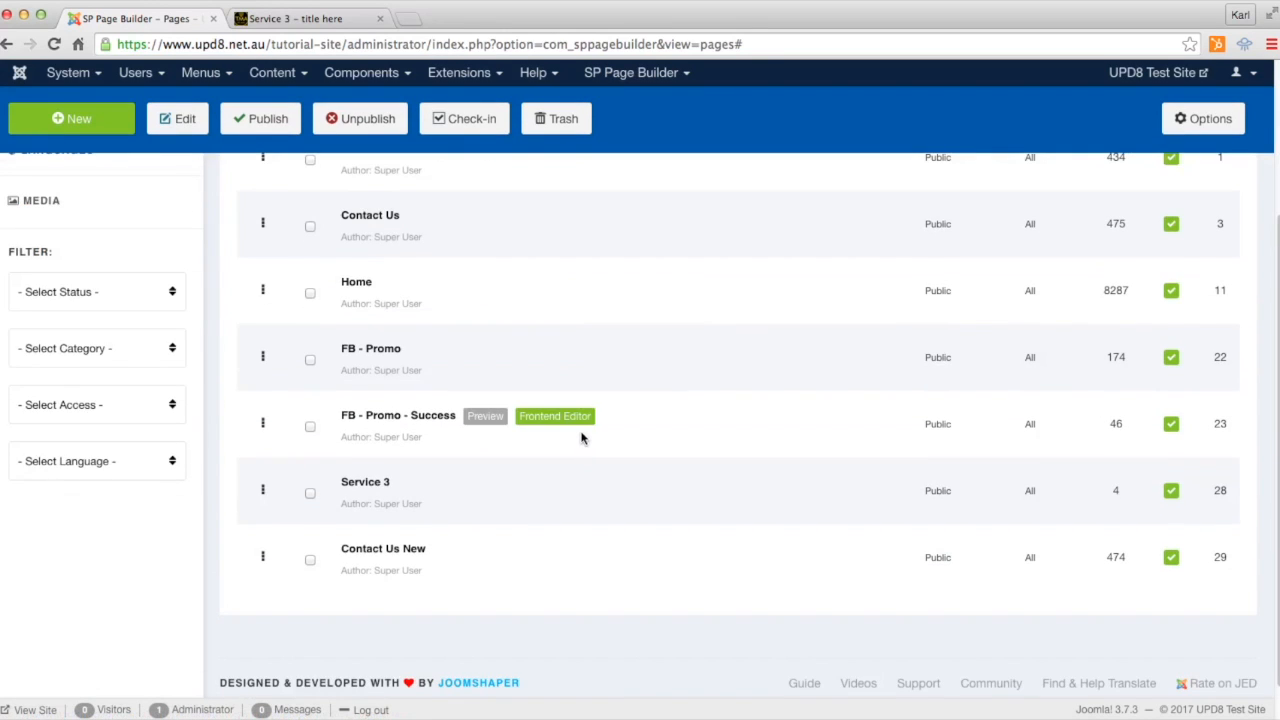
mouse_move(364, 482)
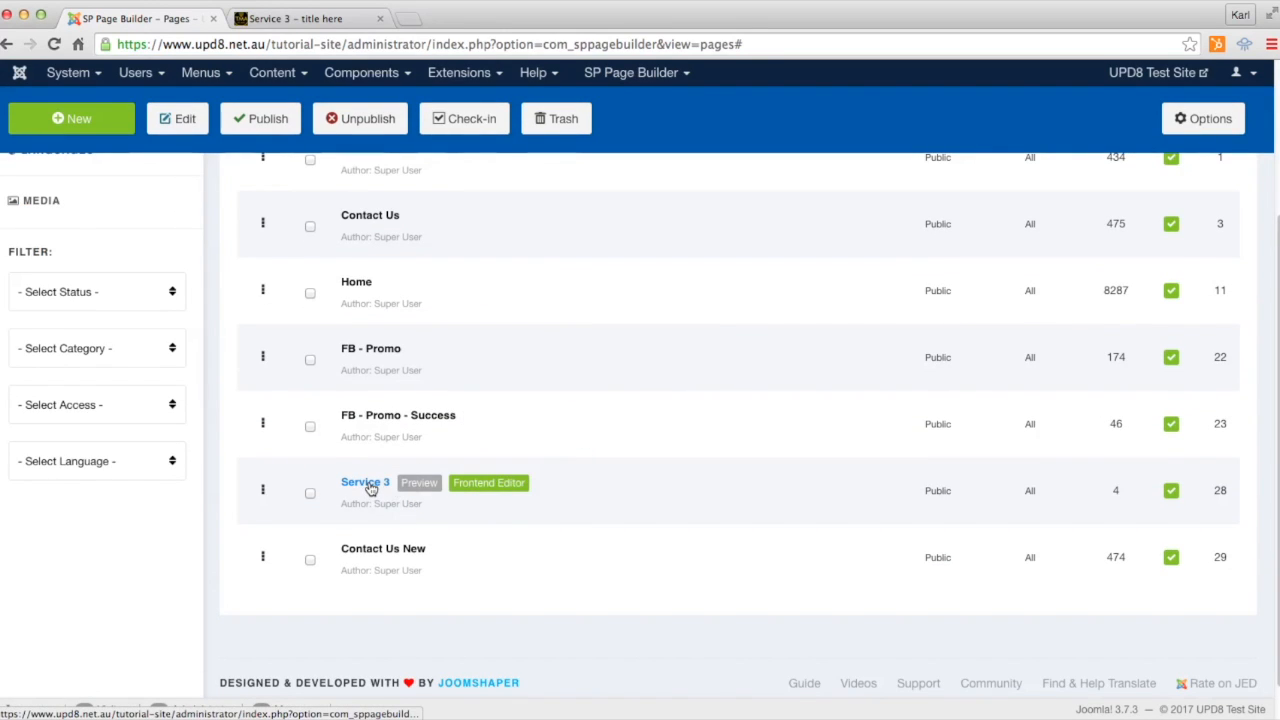
left_click(364, 482)
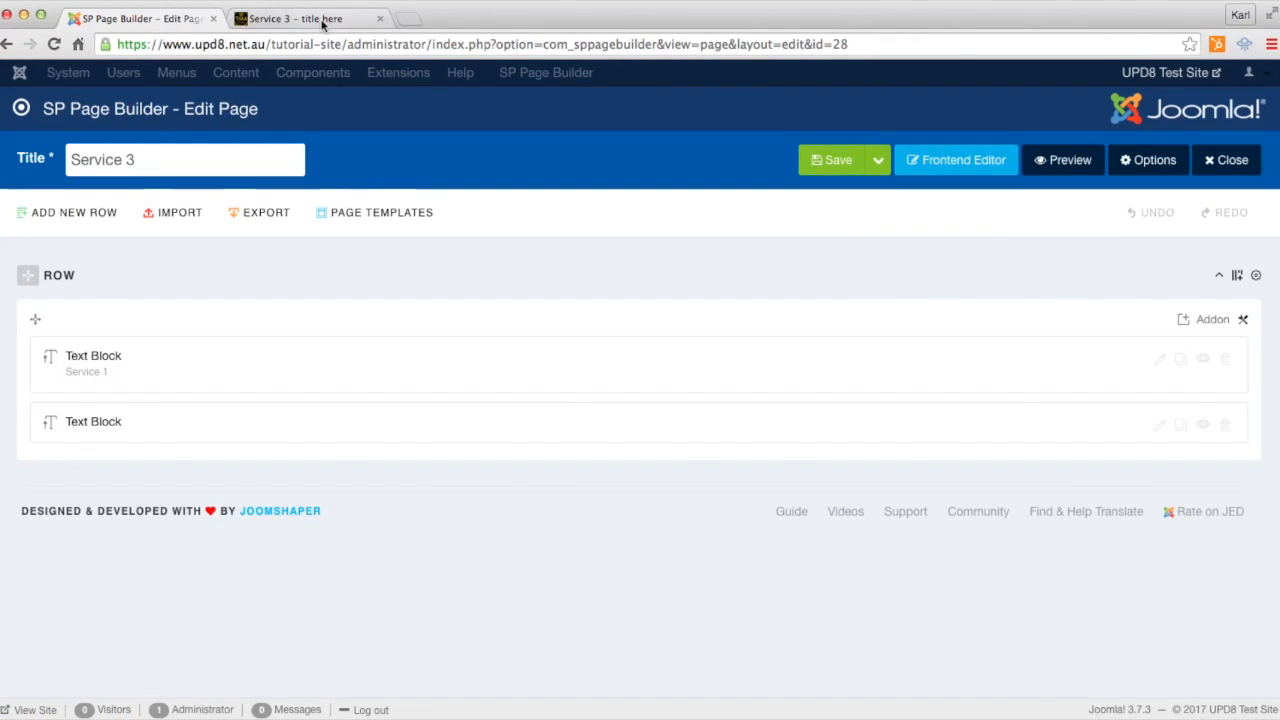
left_click(304, 18)
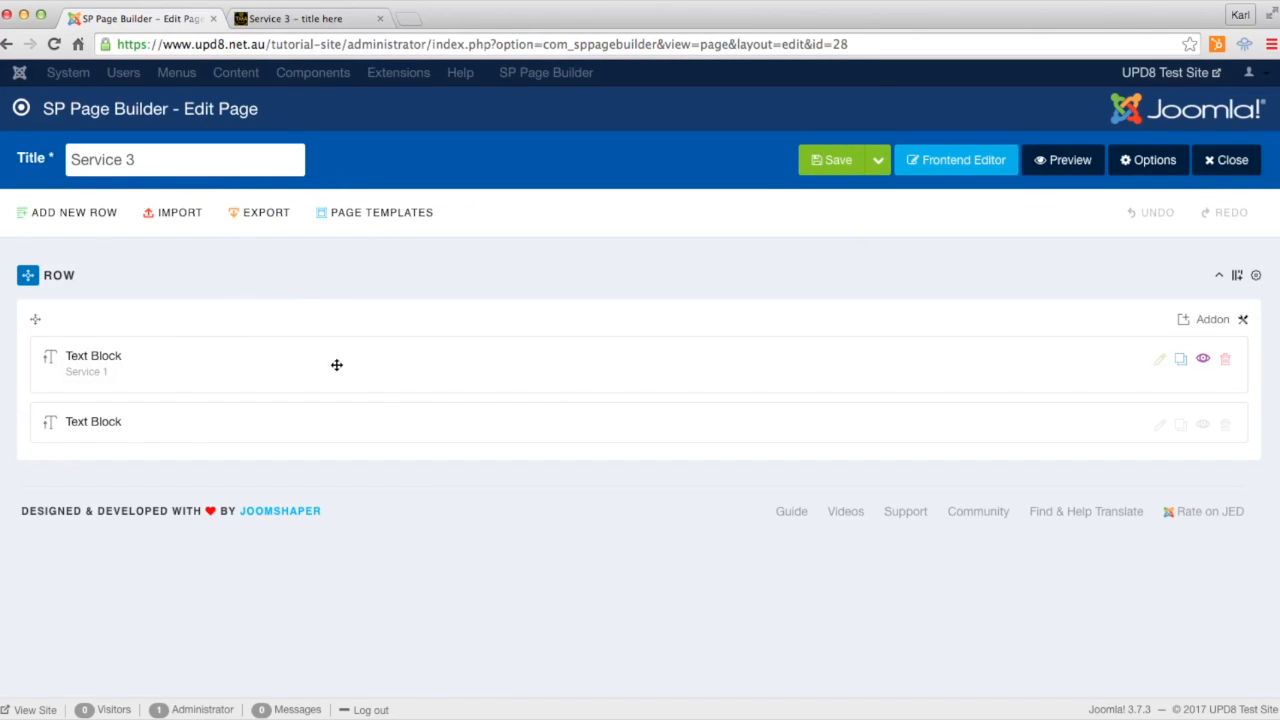
mouse_move(1154, 364)
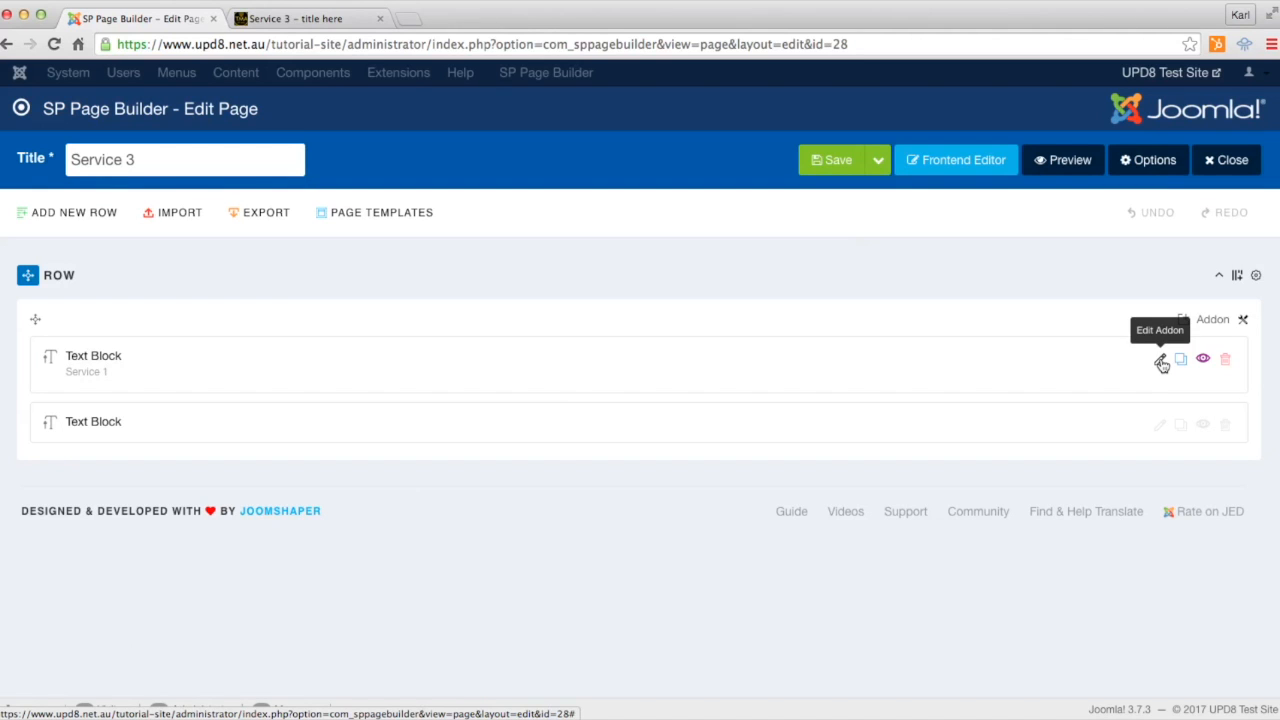
Give the bulleted Service 1 text block the CSS class 'greybullet' and apply it
left_click(1160, 360)
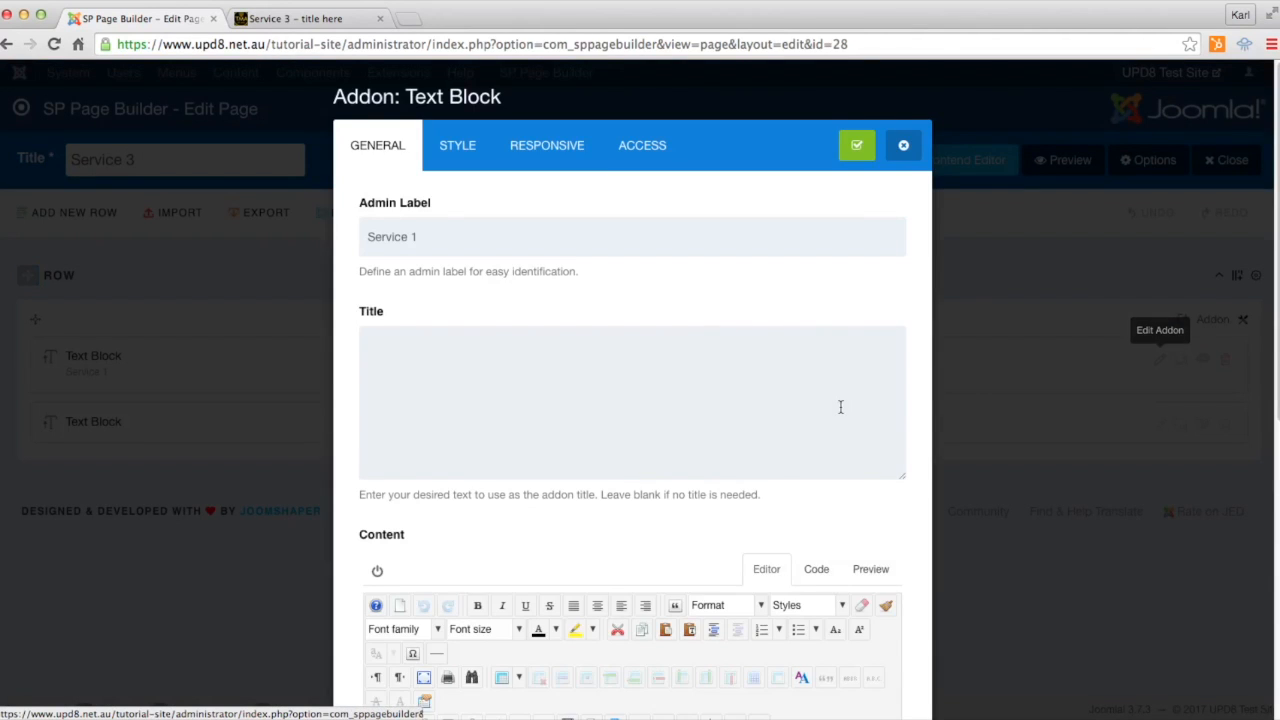
scroll("down", 3)
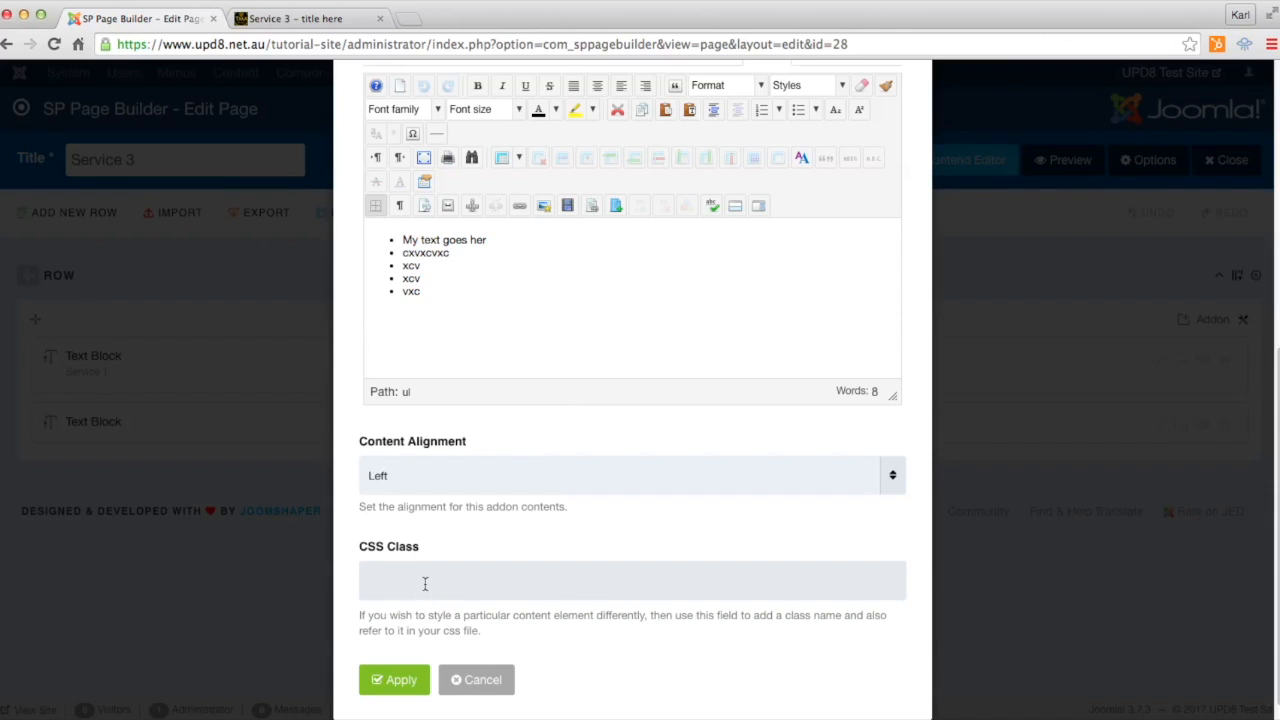
mouse_move(504, 260)
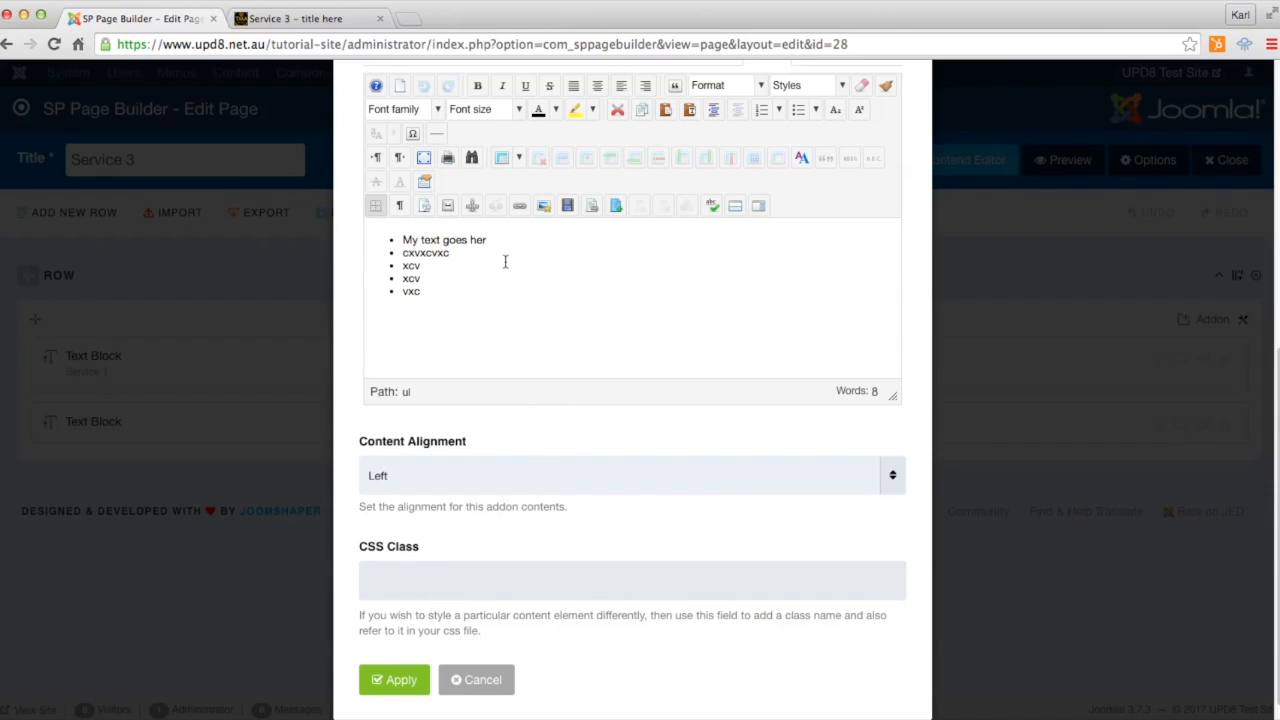
mouse_move(444, 308)
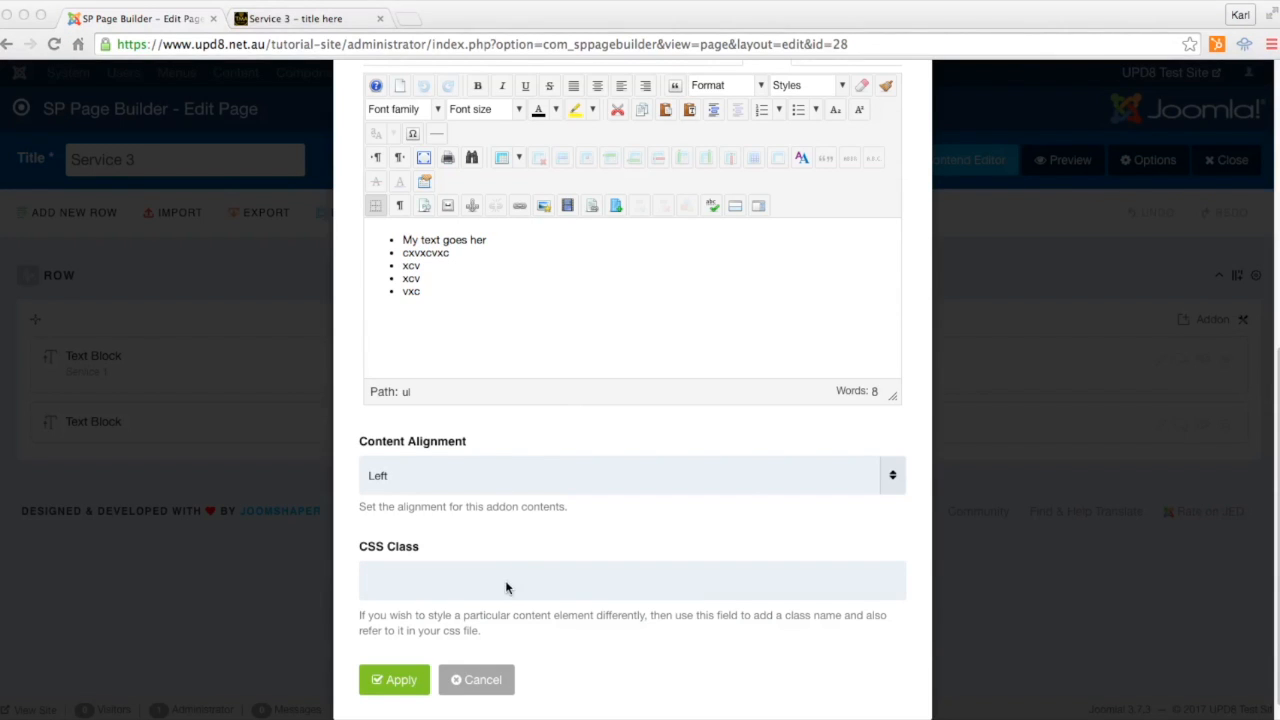
type("greybullet")
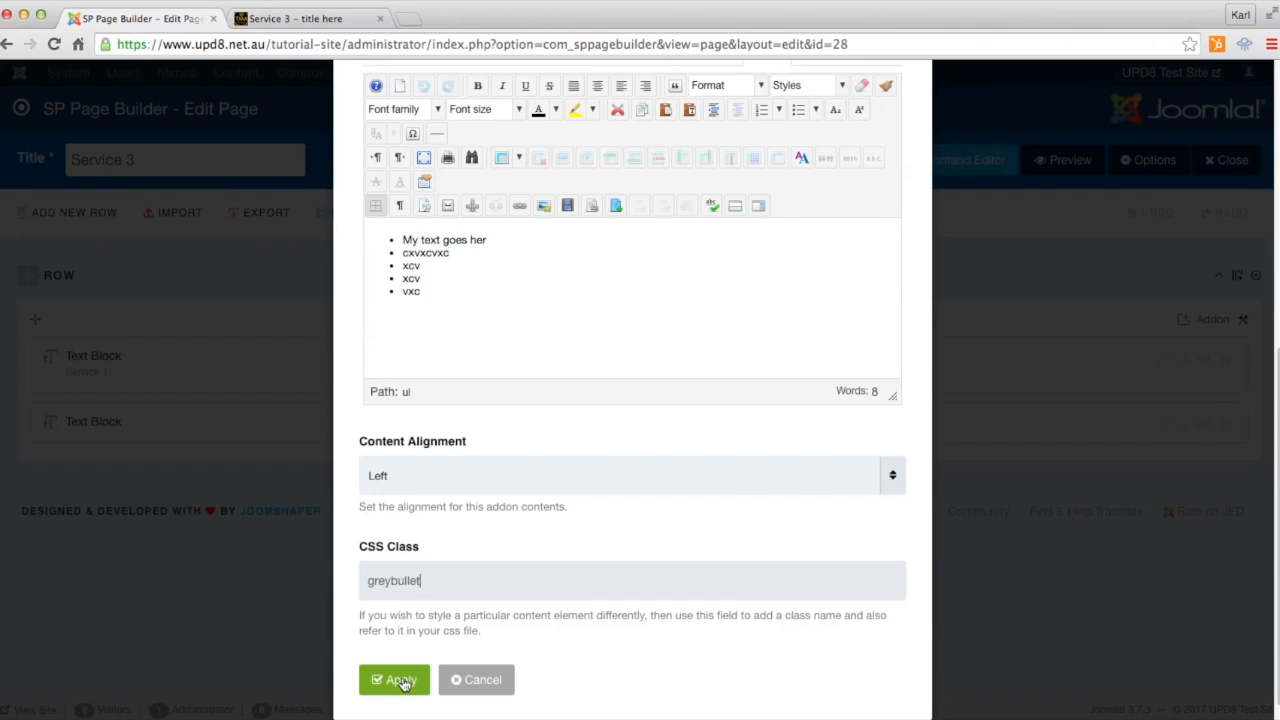
left_click(394, 680)
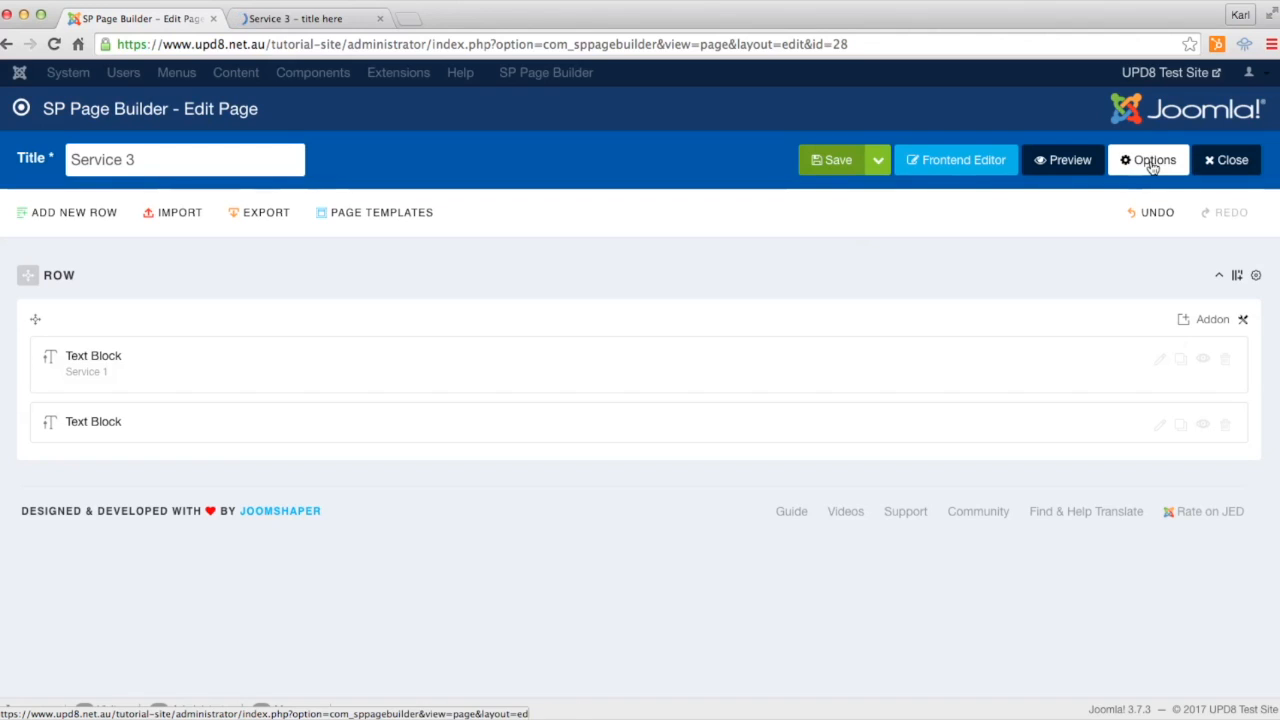
Add page CSS '.greybullet { font-size:25px; color:#ccc; }' in Options and apply it
left_click(1148, 160)
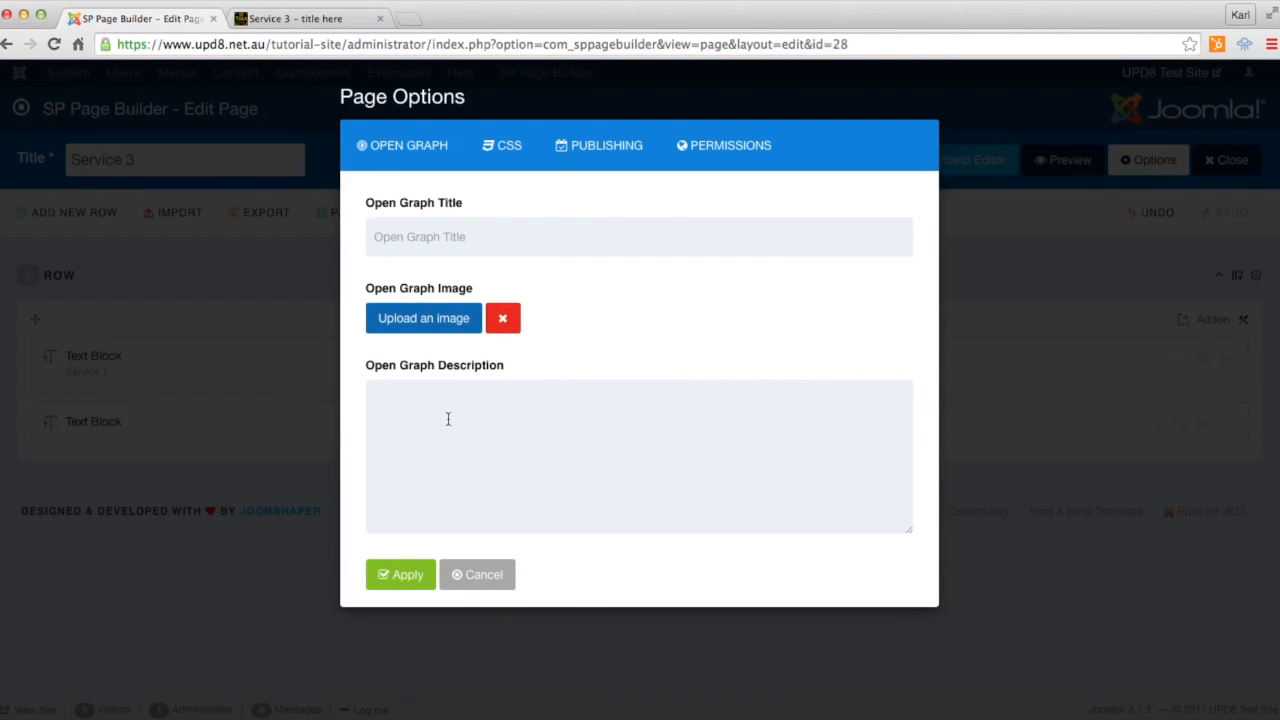
left_click(502, 144)
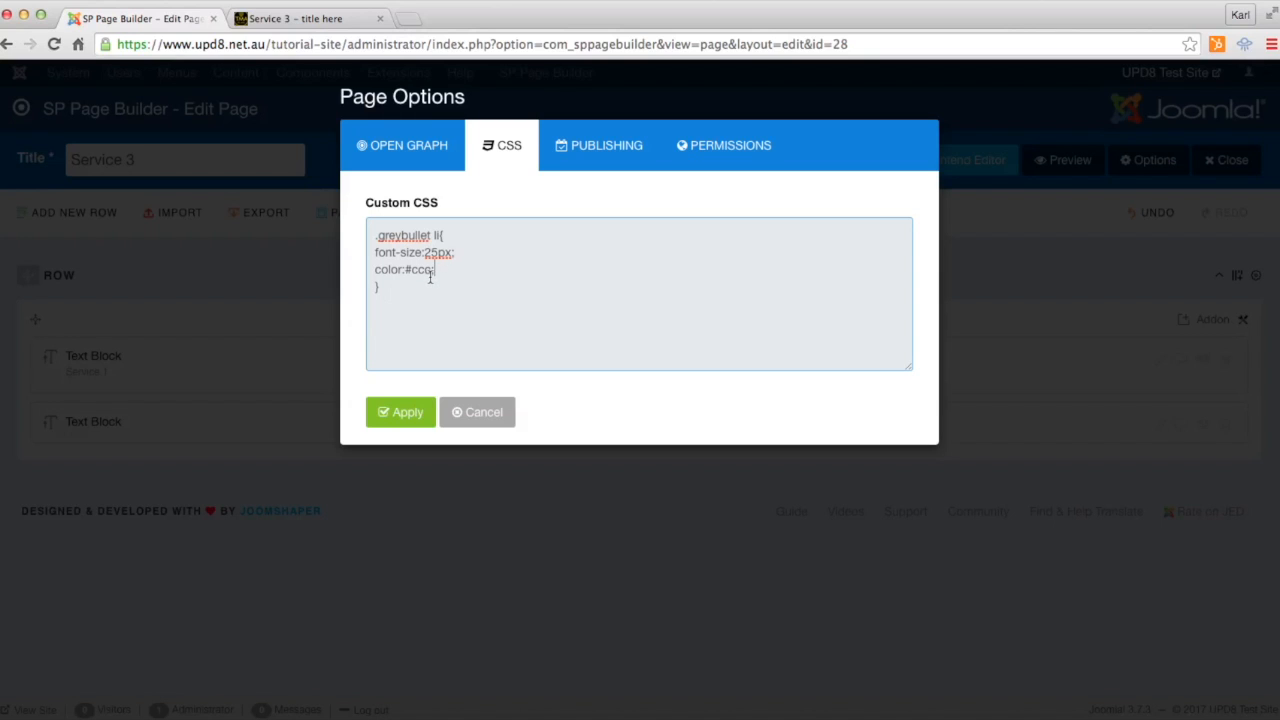
left_click(400, 412)
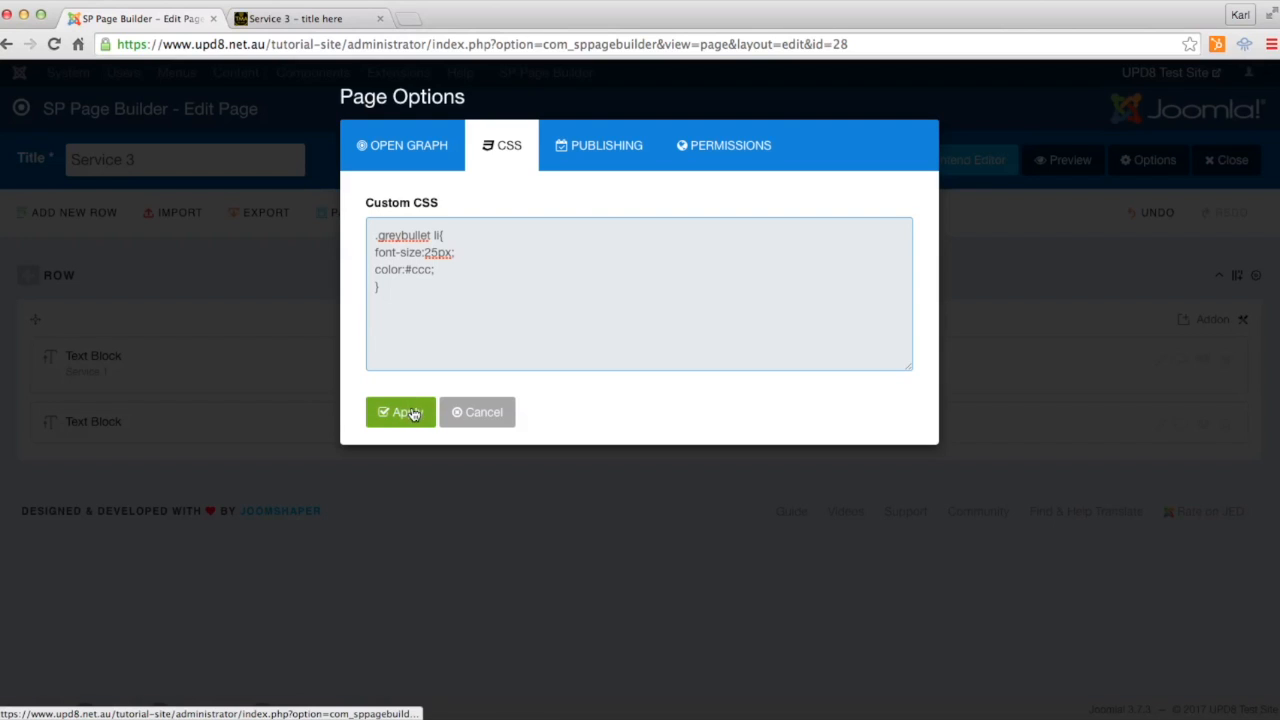
left_click(400, 412)
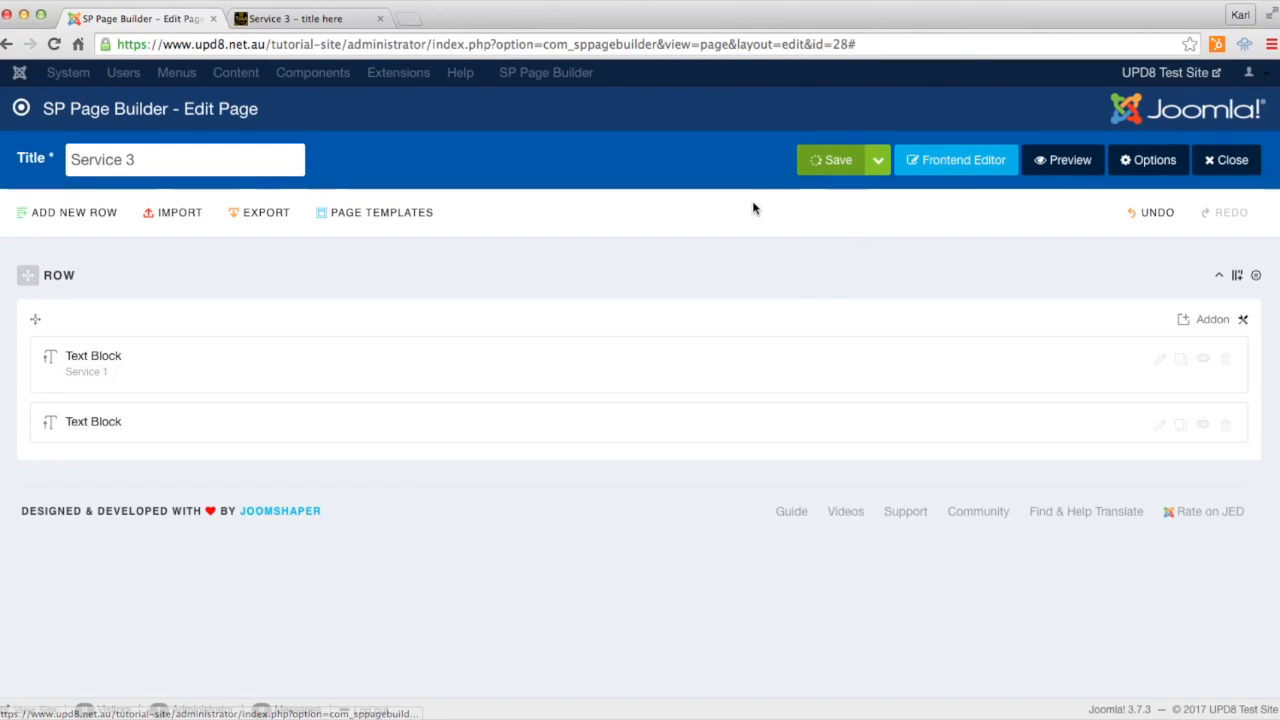
Reload the live Service 3 page to see the larger grey bullet list
left_click(304, 18)
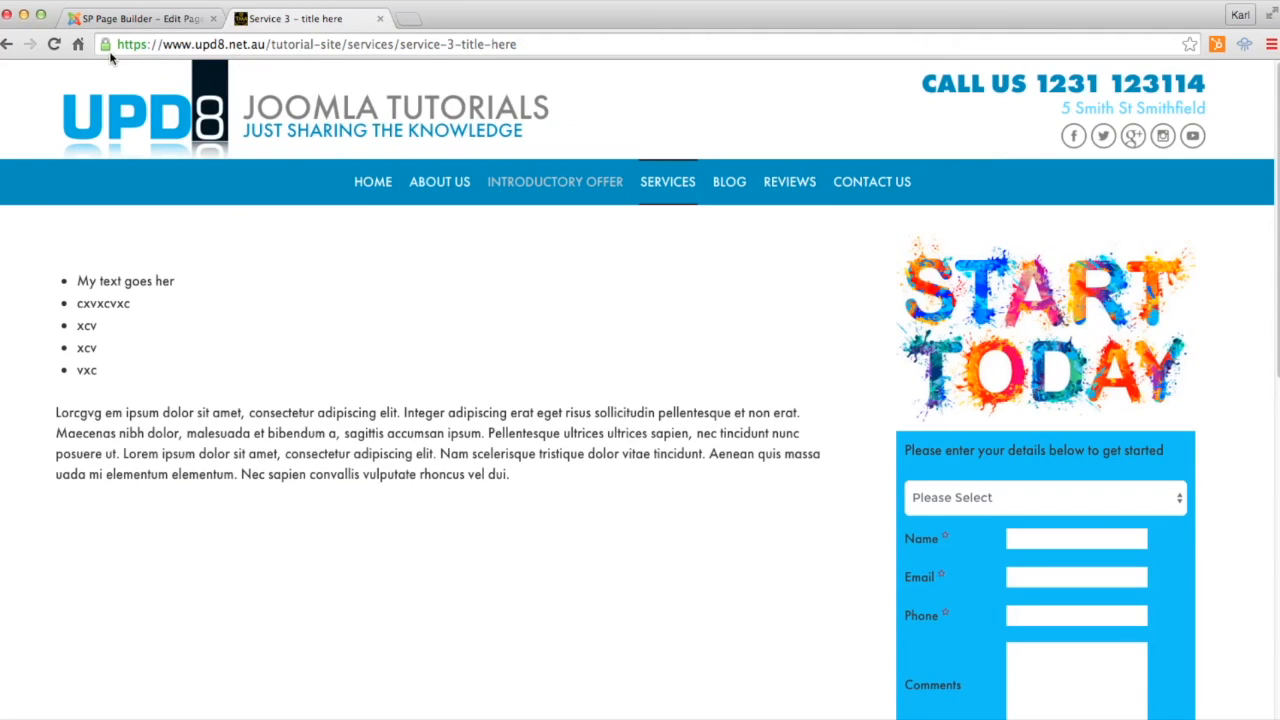
left_click(56, 44)
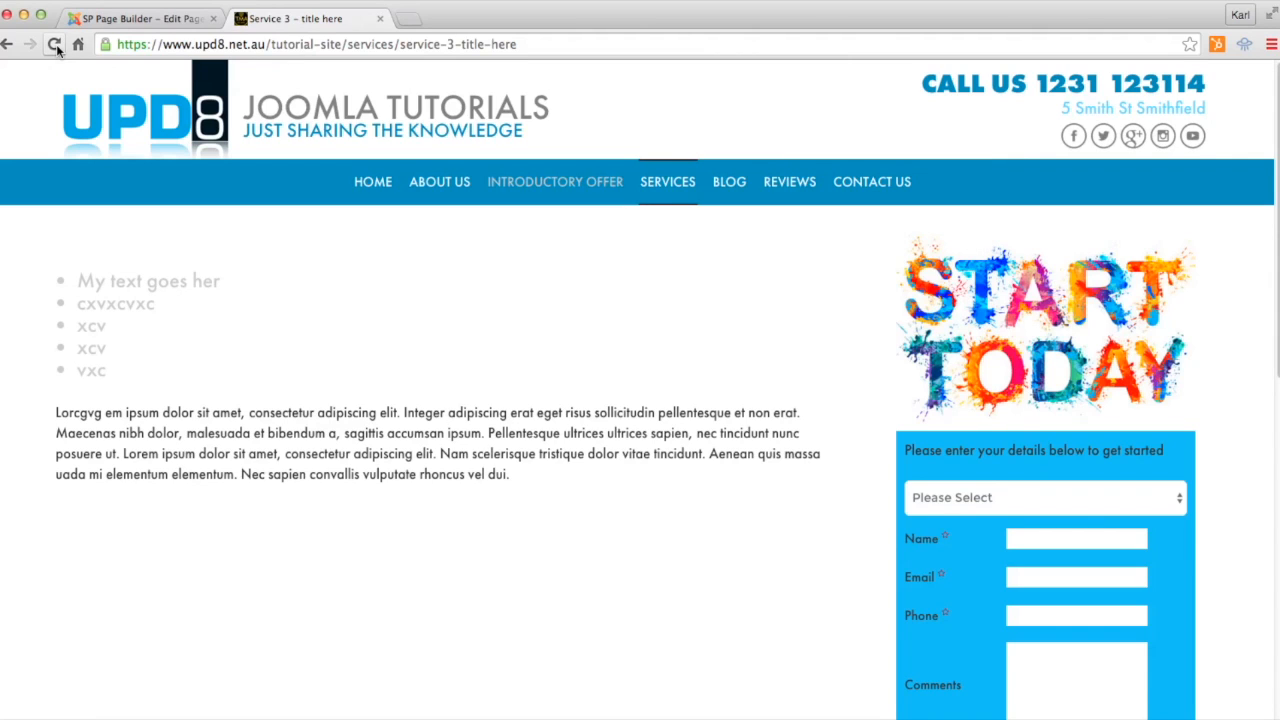
mouse_move(616, 392)
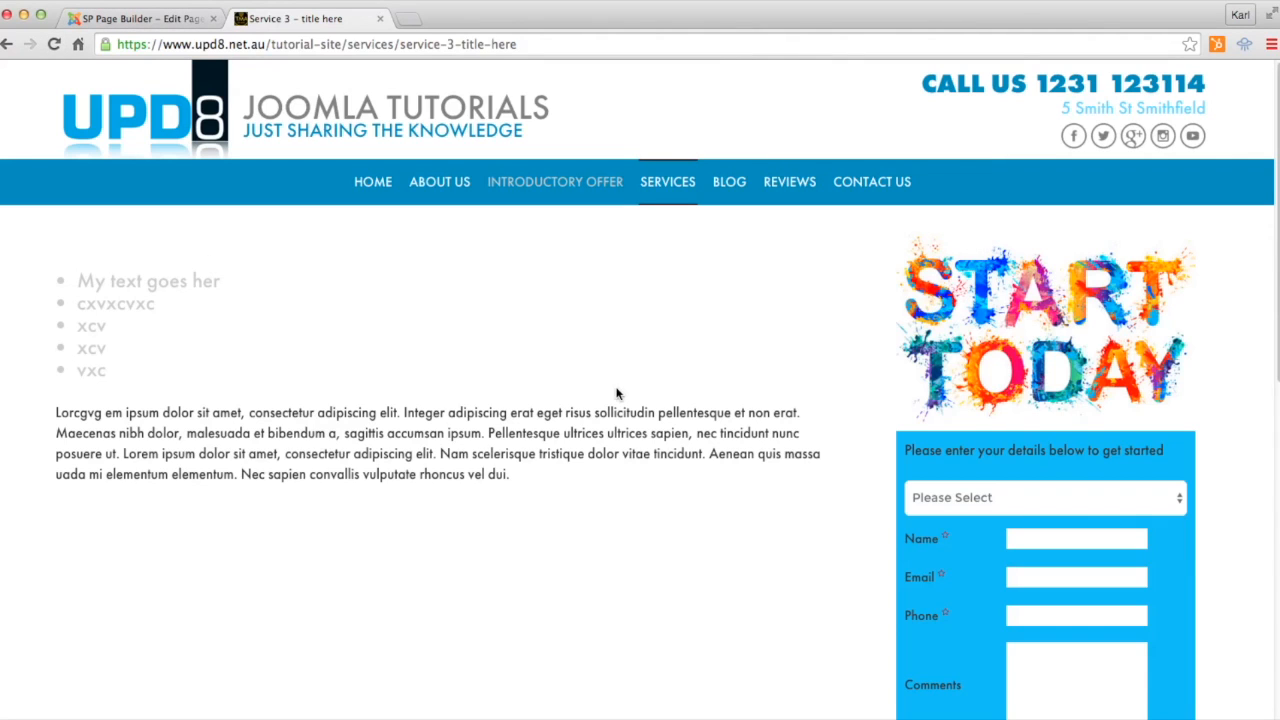
mouse_move(556, 396)
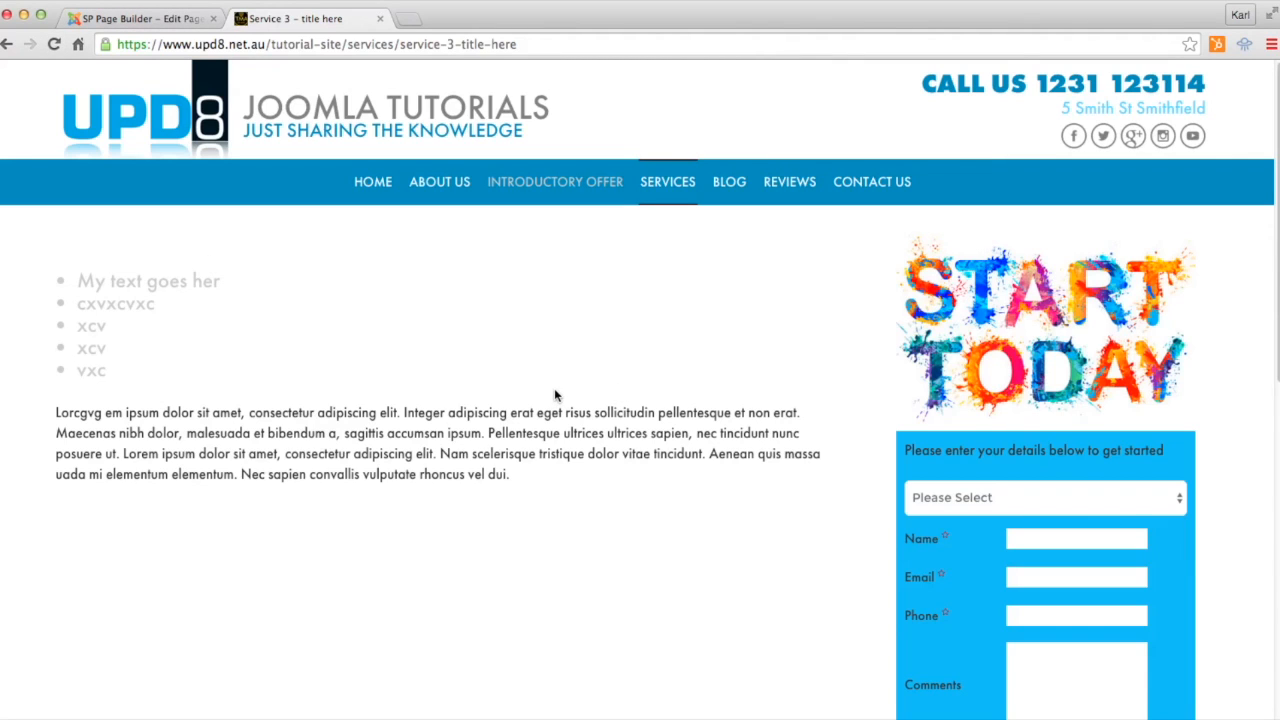